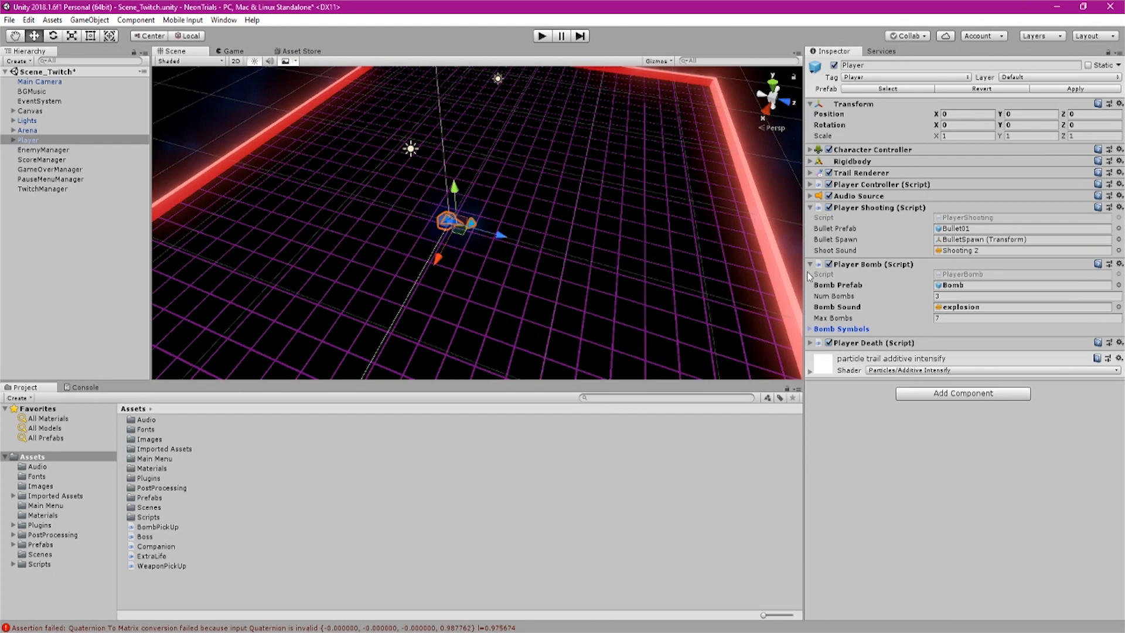
Collapse the Player Bomb script and inspect the Enemy, Score, GameOver and PauseMenu managers in turn.
left_click(810, 263)
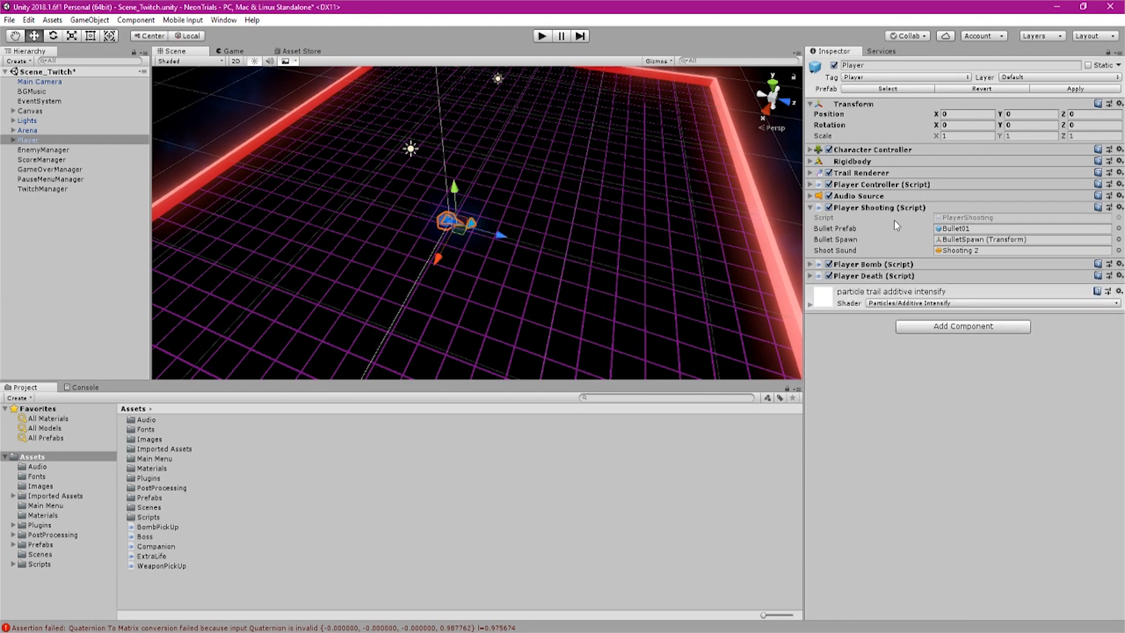
left_click(43, 149)
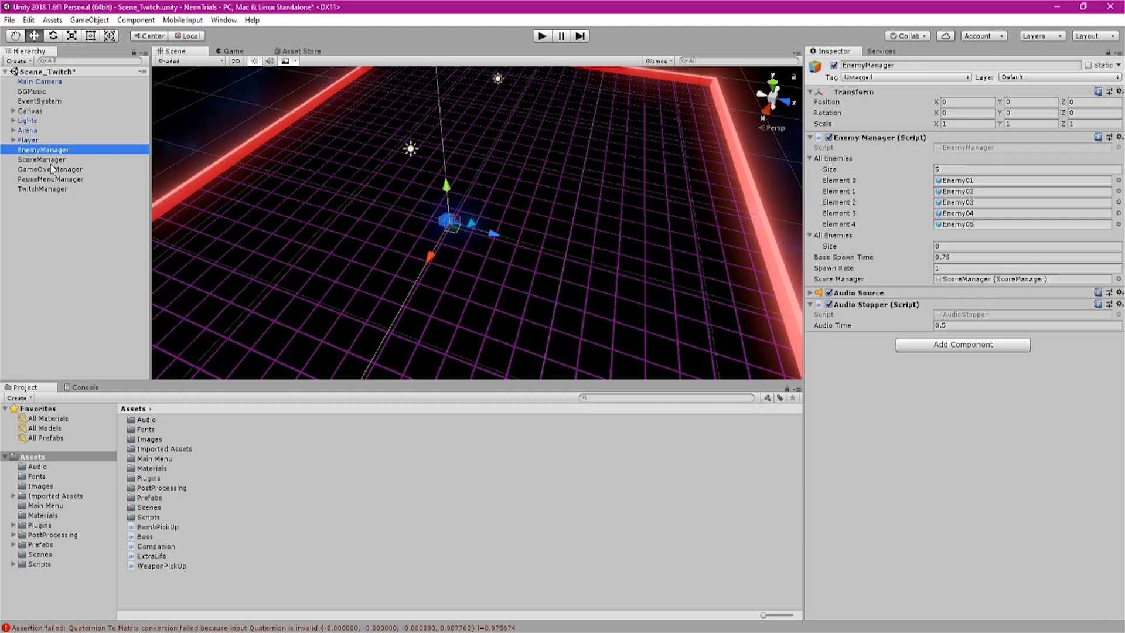
left_click(43, 160)
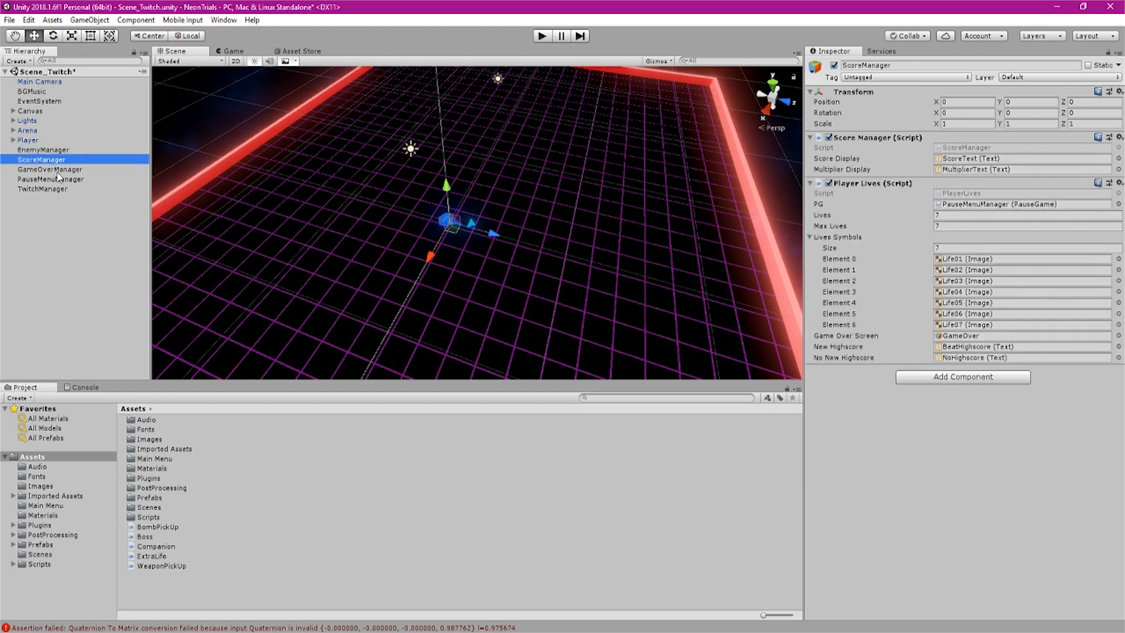
left_click(50, 168)
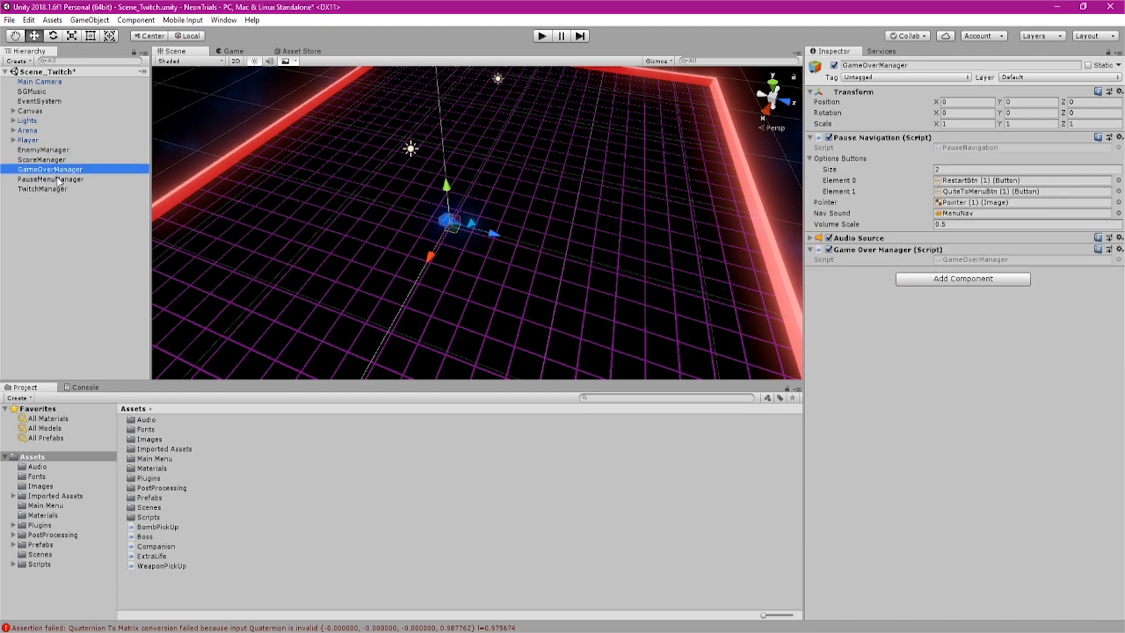
left_click(50, 178)
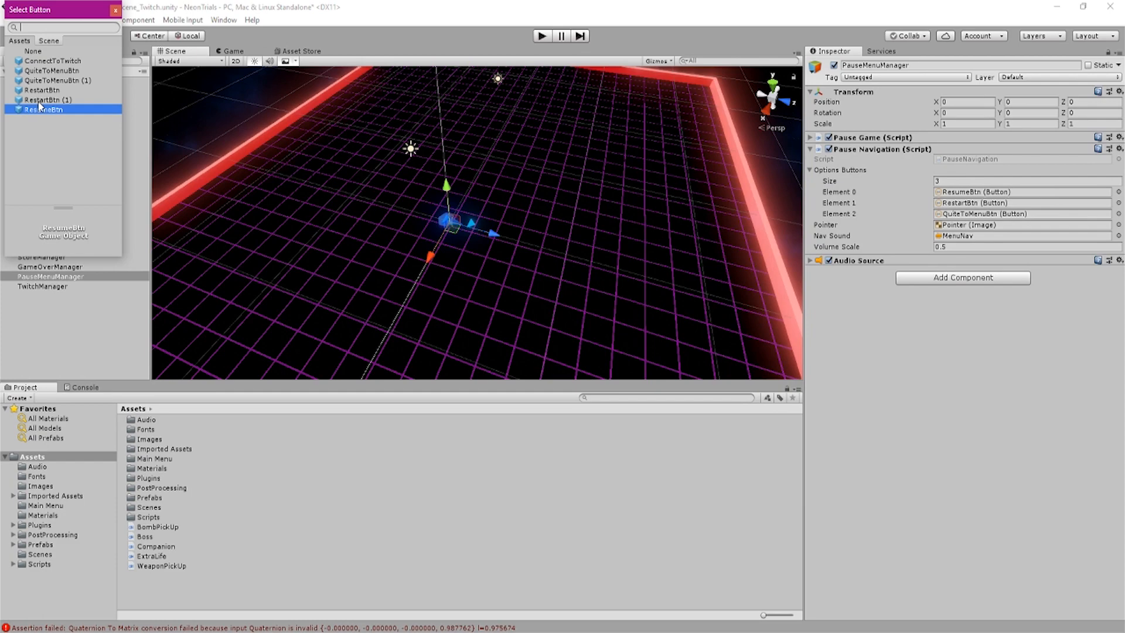
Expand the Canvas hierarchy to reveal the pause menu's ResumeBtn and sibling buttons.
left_click(42, 110)
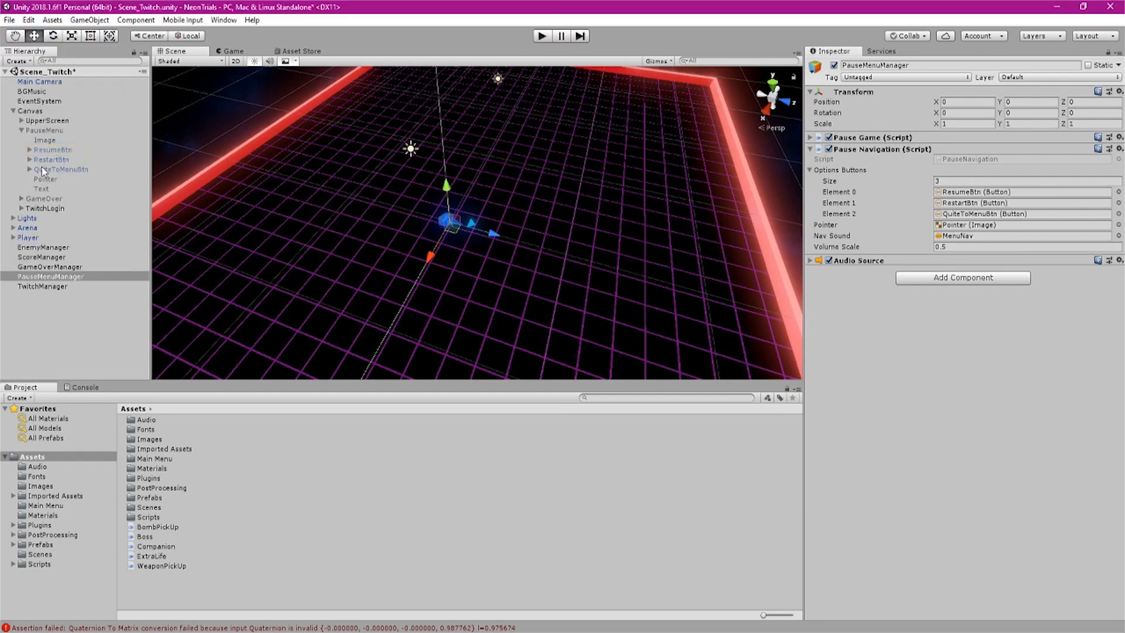
left_click(61, 169)
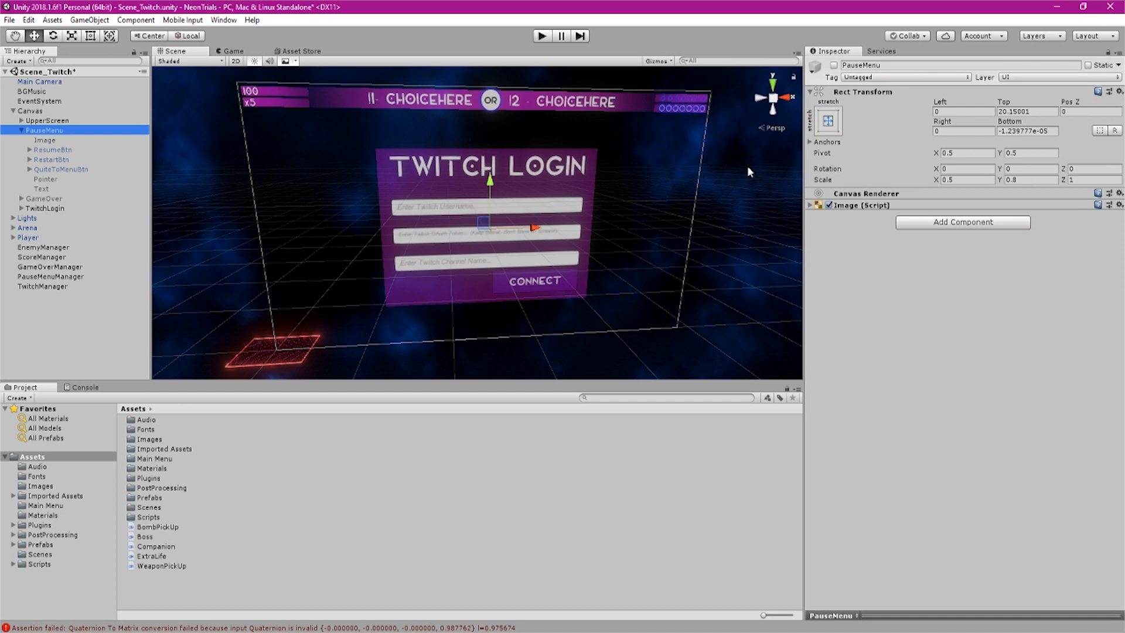
Activate the PauseMenu object over the login panel and collapse its children.
left_click(45, 130)
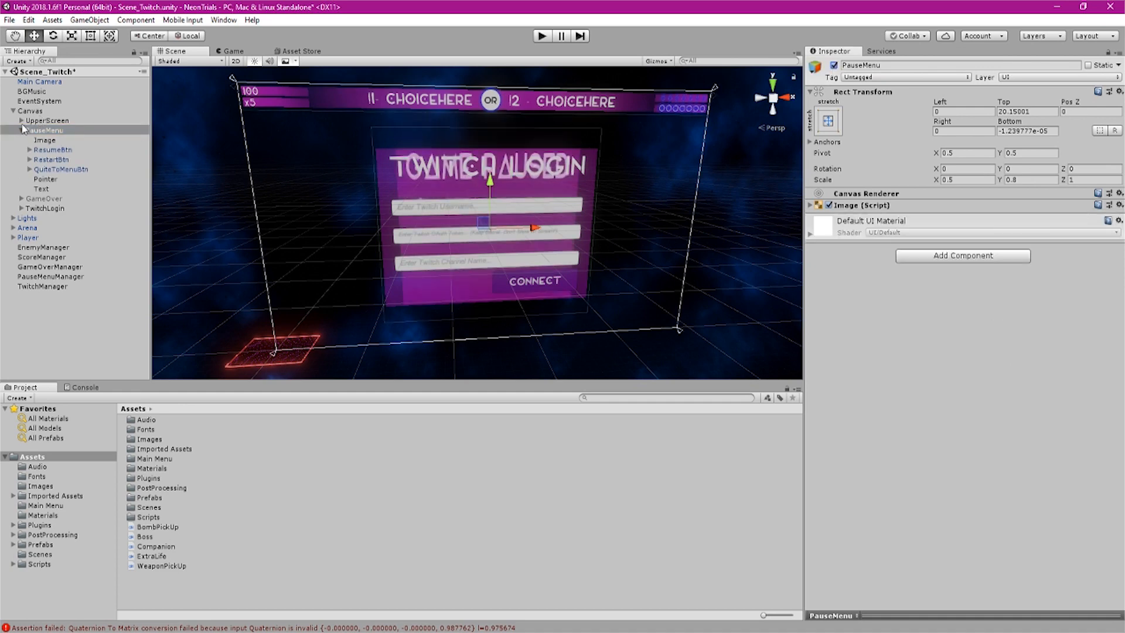
left_click(21, 130)
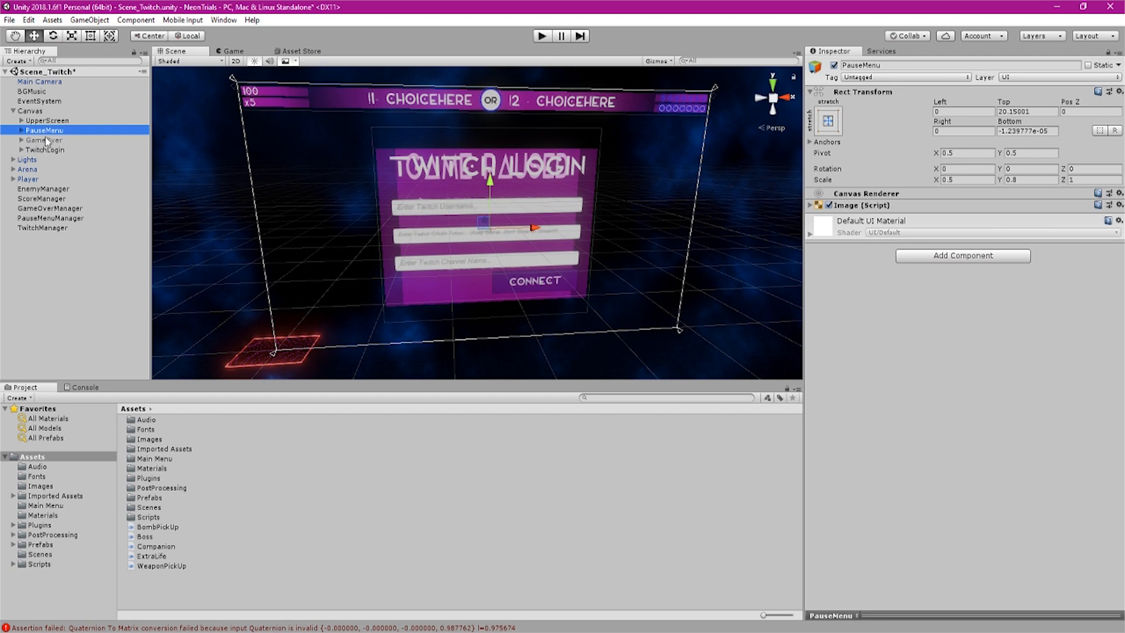
left_click(44, 149)
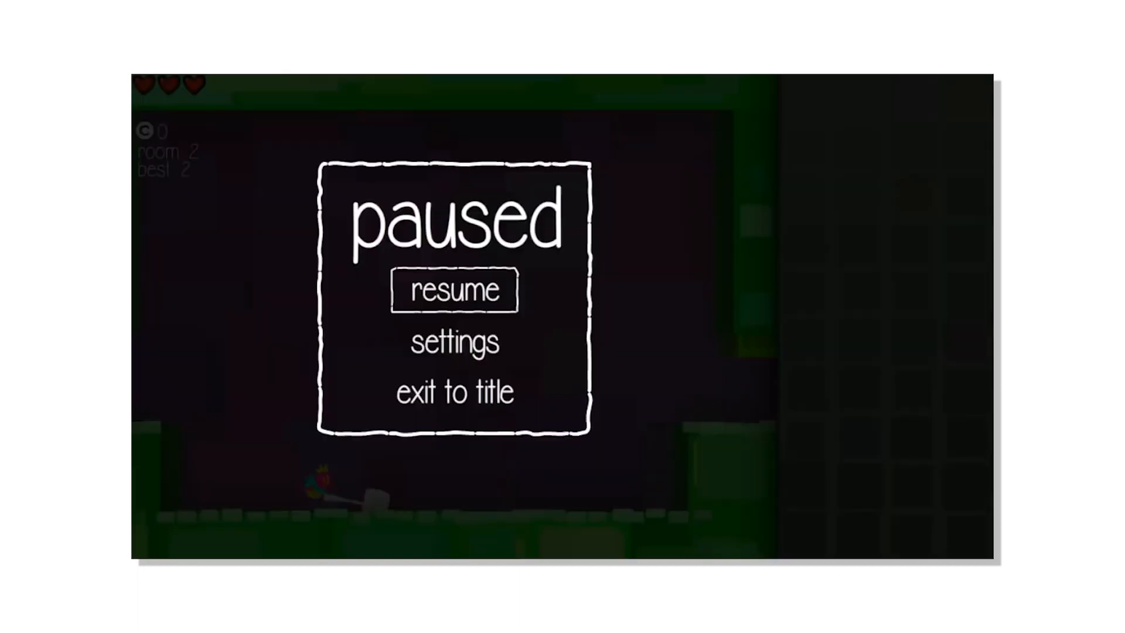
mouse_move(933, 308)
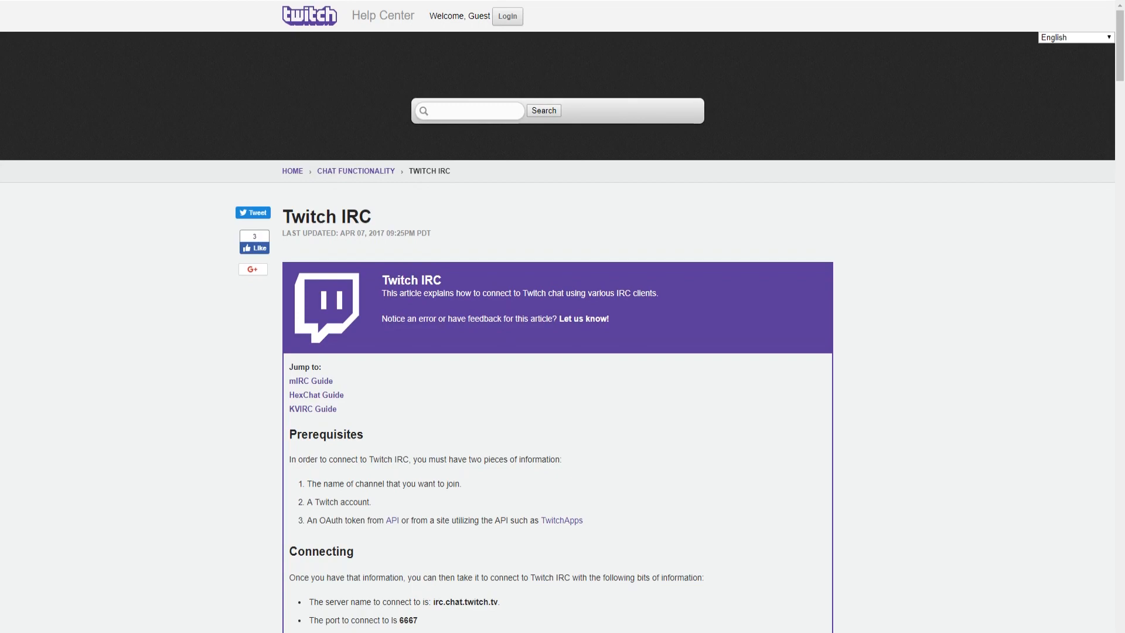
Scroll the Twitch IRC article down to the Connecting and Successful Connection sections.
scroll("down", 3)
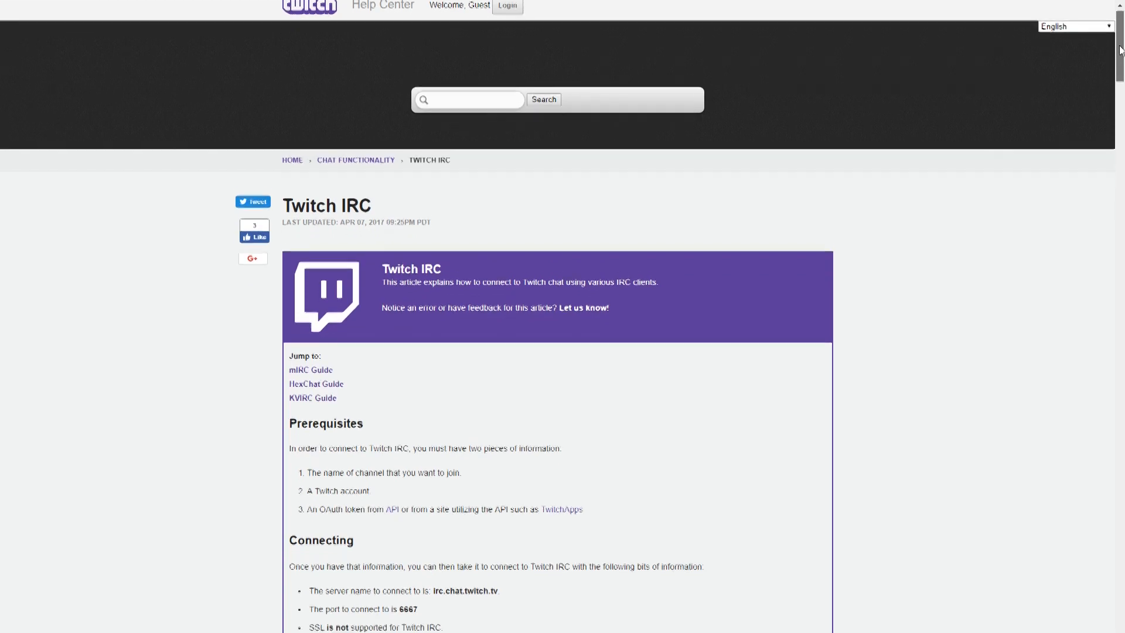
scroll("down", 3)
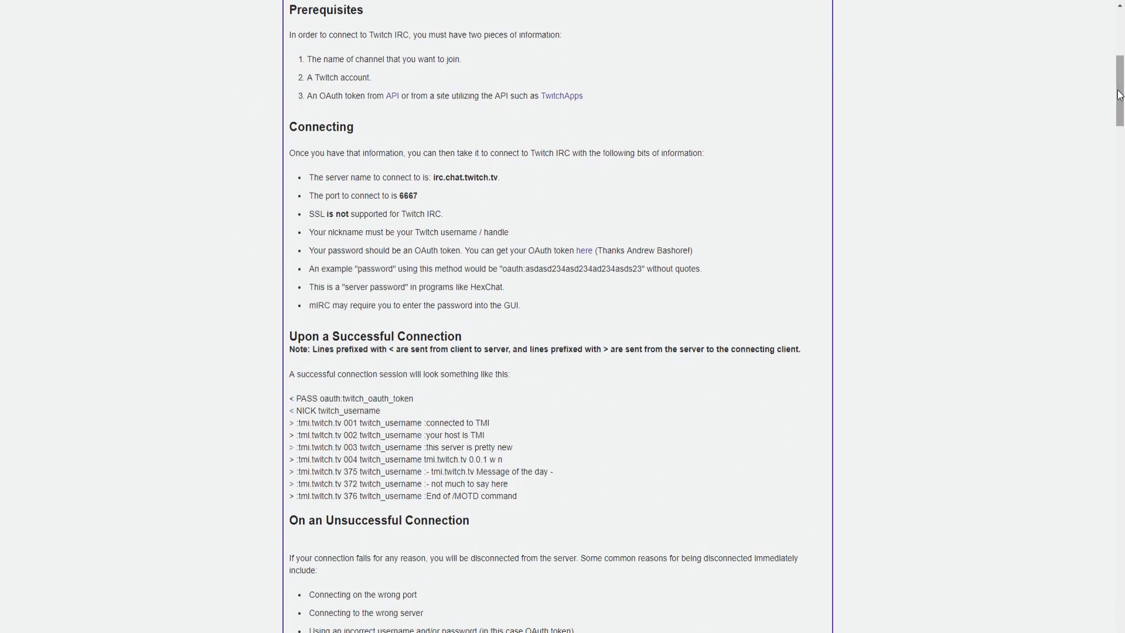
scroll("down", 3)
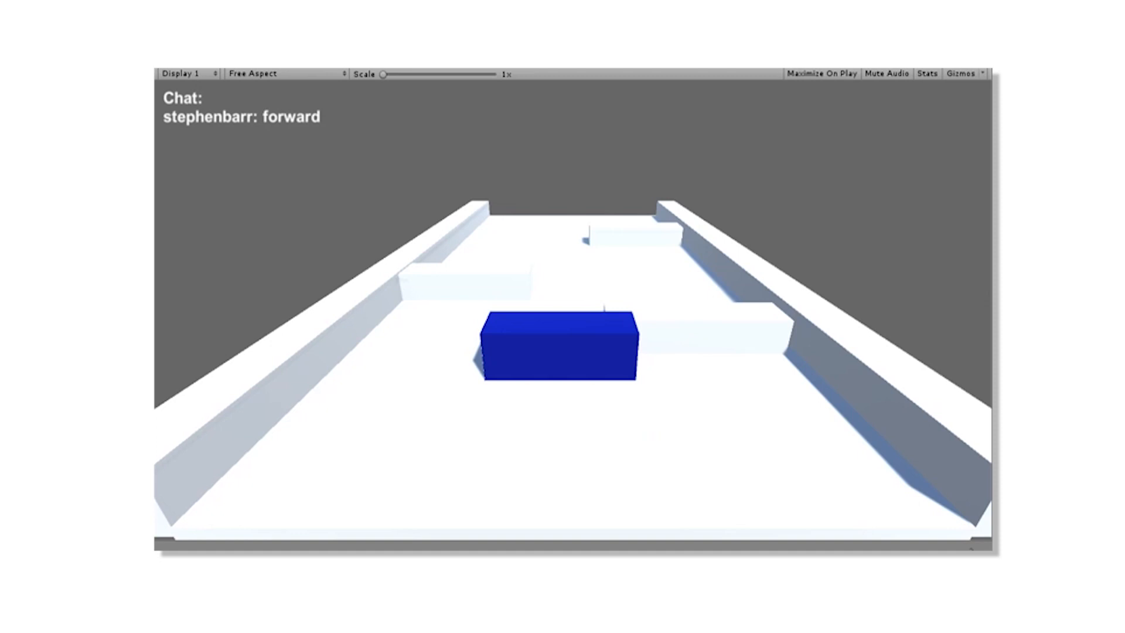
Send left, right, left chat commands to steer the blue block along the corridor.
type("left")
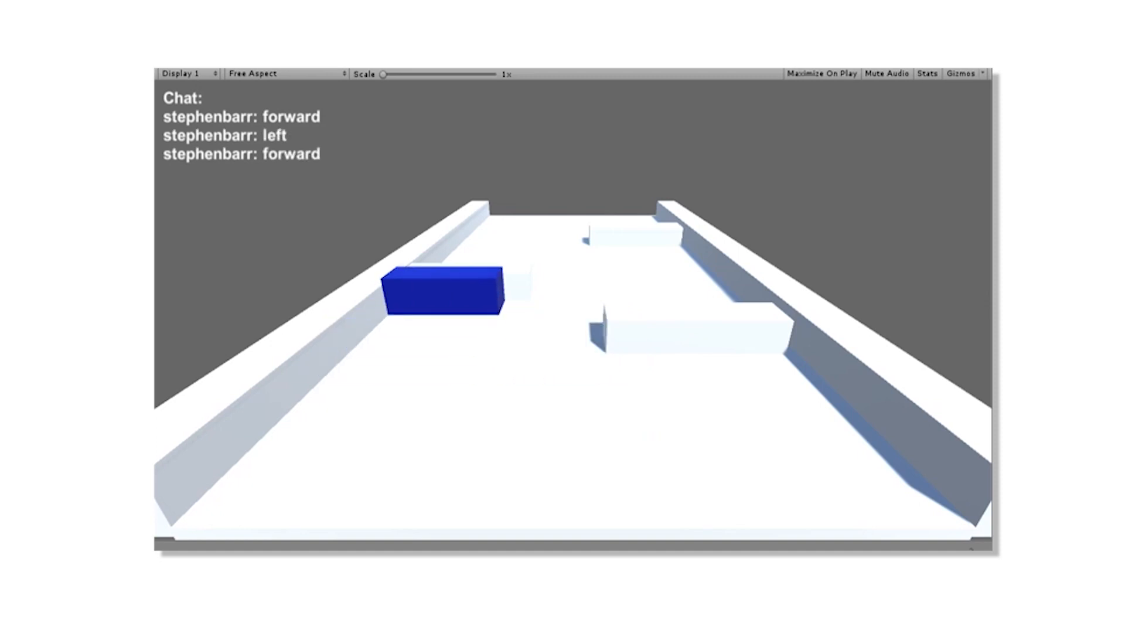
type("right")
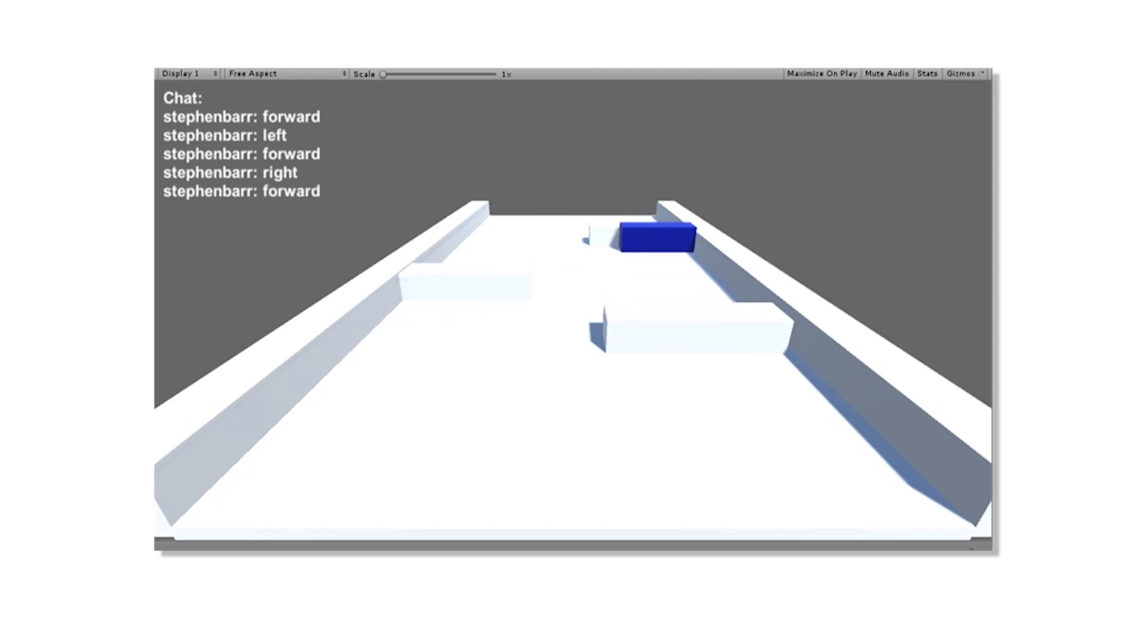
type("left")
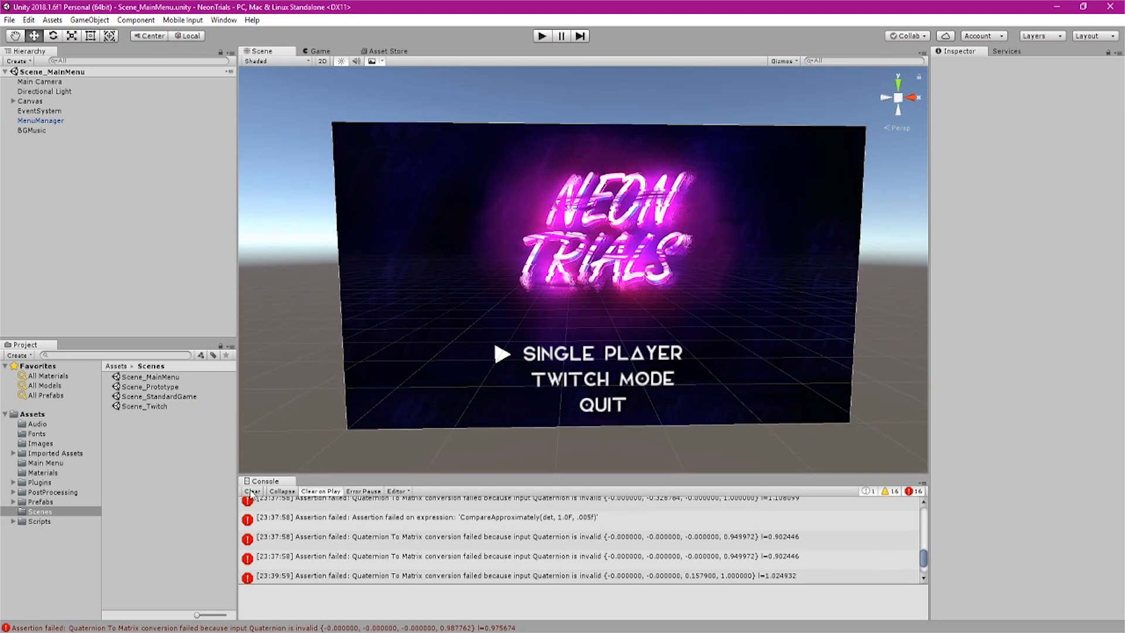
Open Scene_MainMenu showing Single Player, Twitch Mode and Quit options.
left_click(252, 493)
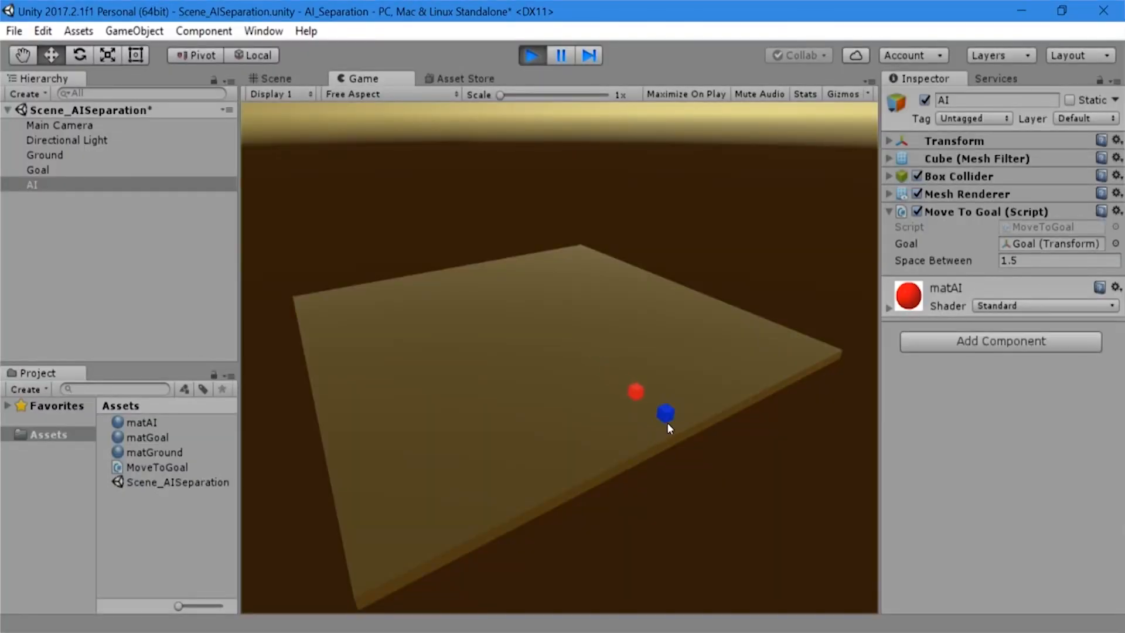
In Play mode, look down on the cubes and check the AI (2) cube's AI tag.
left_click(274, 79)
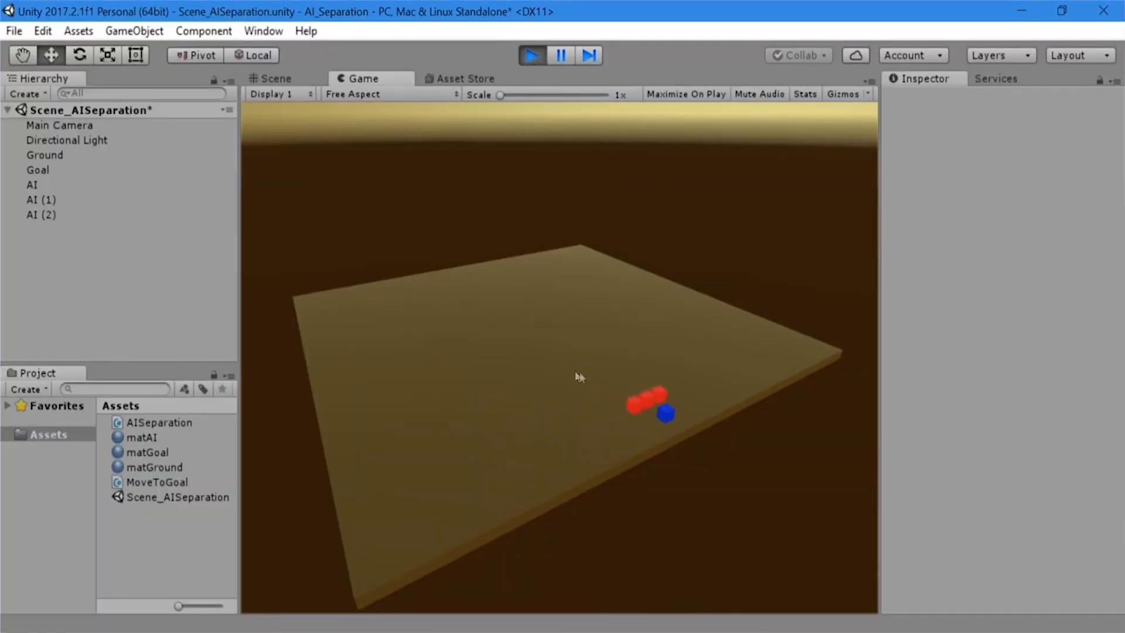
left_click(274, 78)
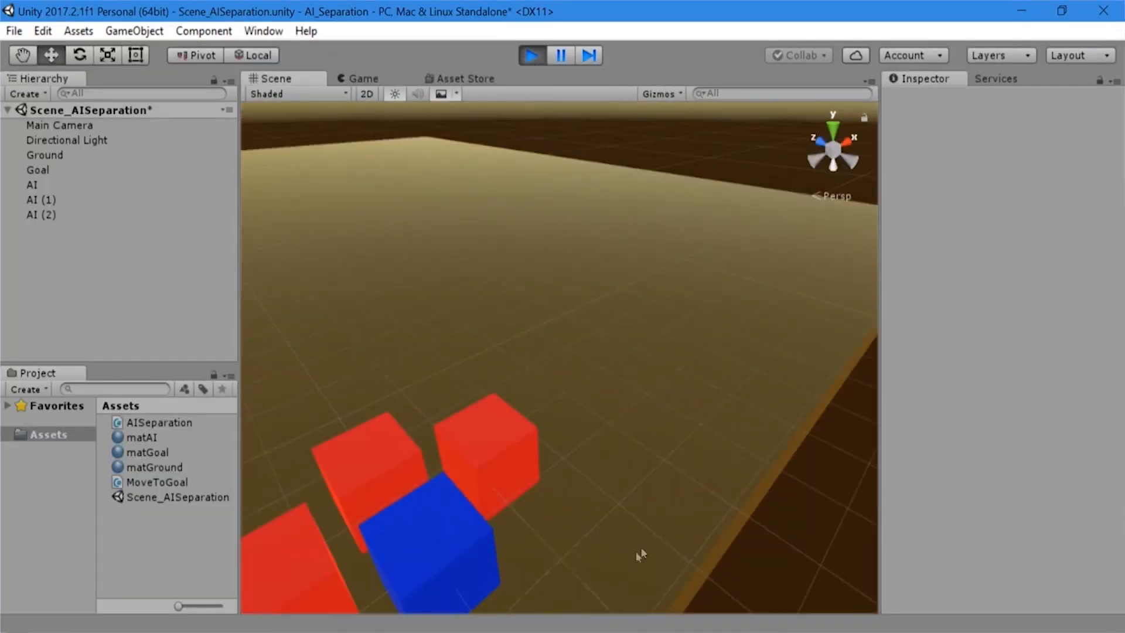
left_click_drag(641, 554, 638, 504)
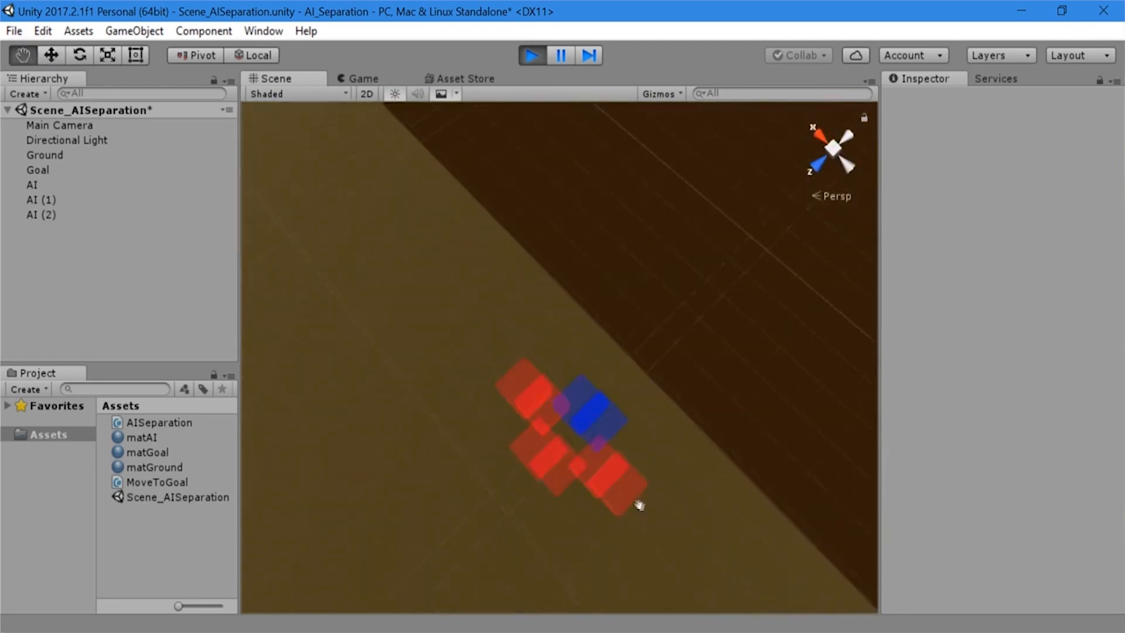
left_click(973, 118)
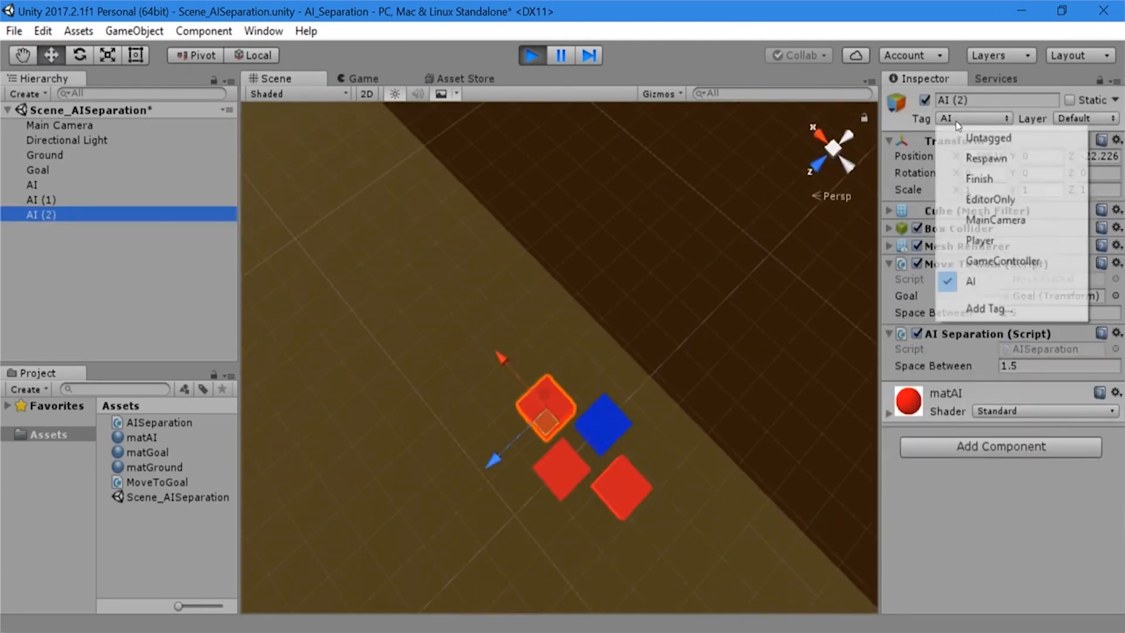
left_click(987, 139)
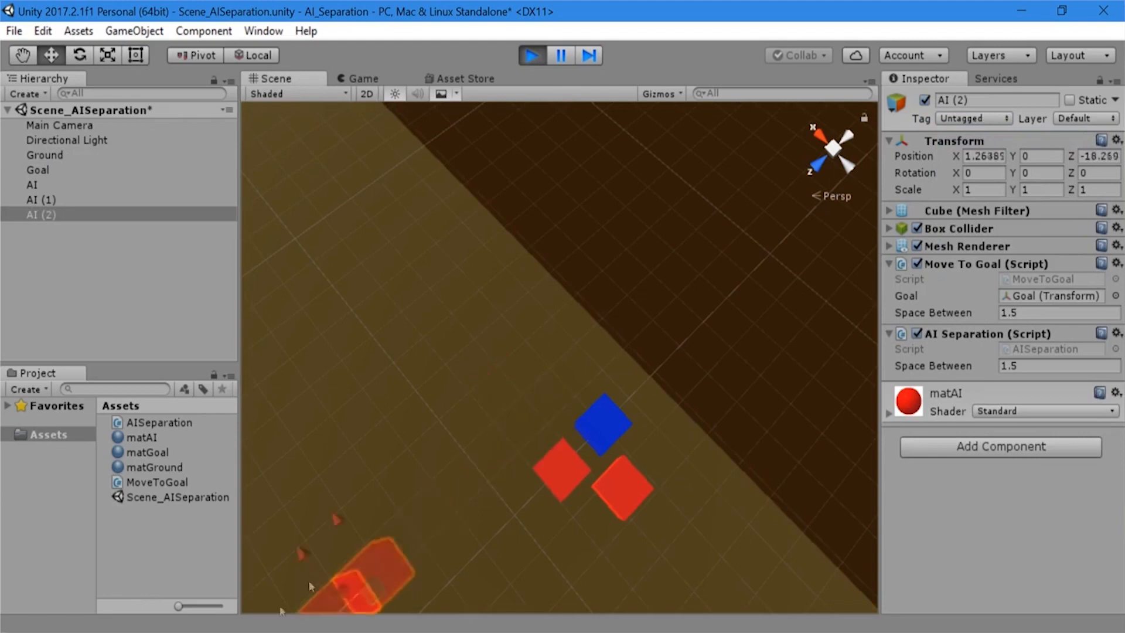
Select the blue Goal cube and drag it across the ground plane while running.
left_click(38, 170)
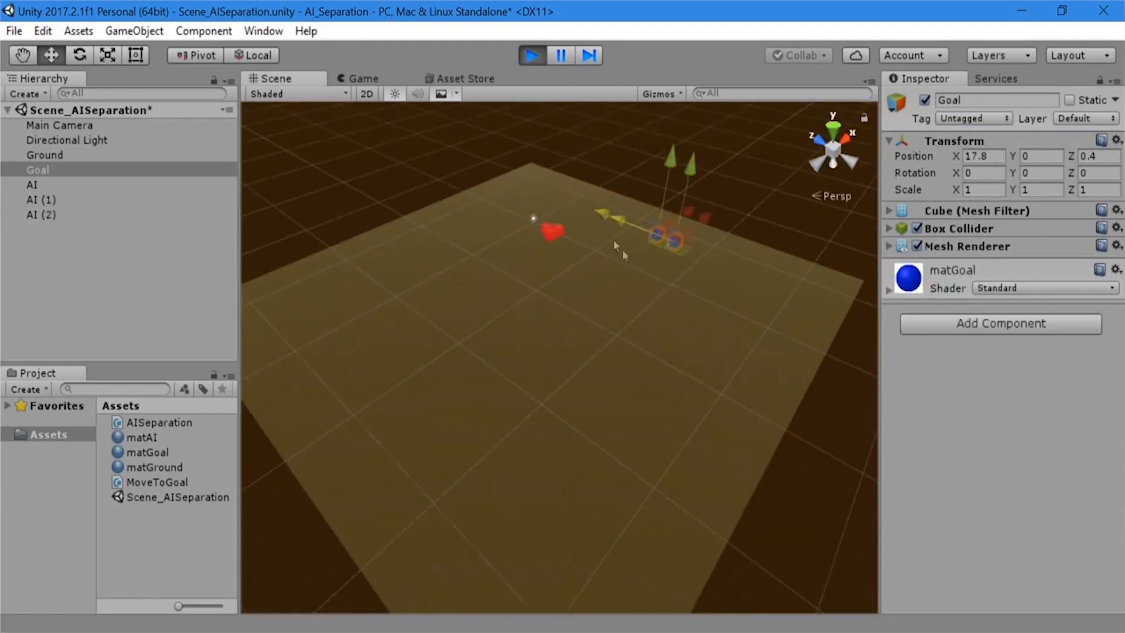
left_click_drag(617, 216, 595, 531)
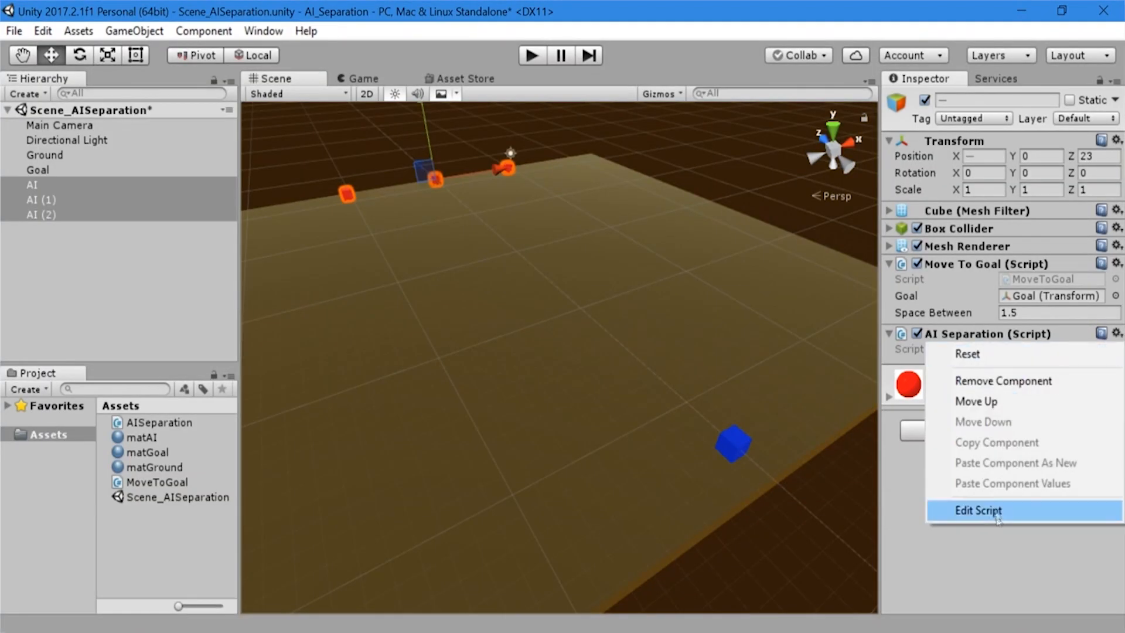
Edit AISeparation to declare GameObject[] AI and public float SpaceBetween = 1.5f.
left_click(977, 509)
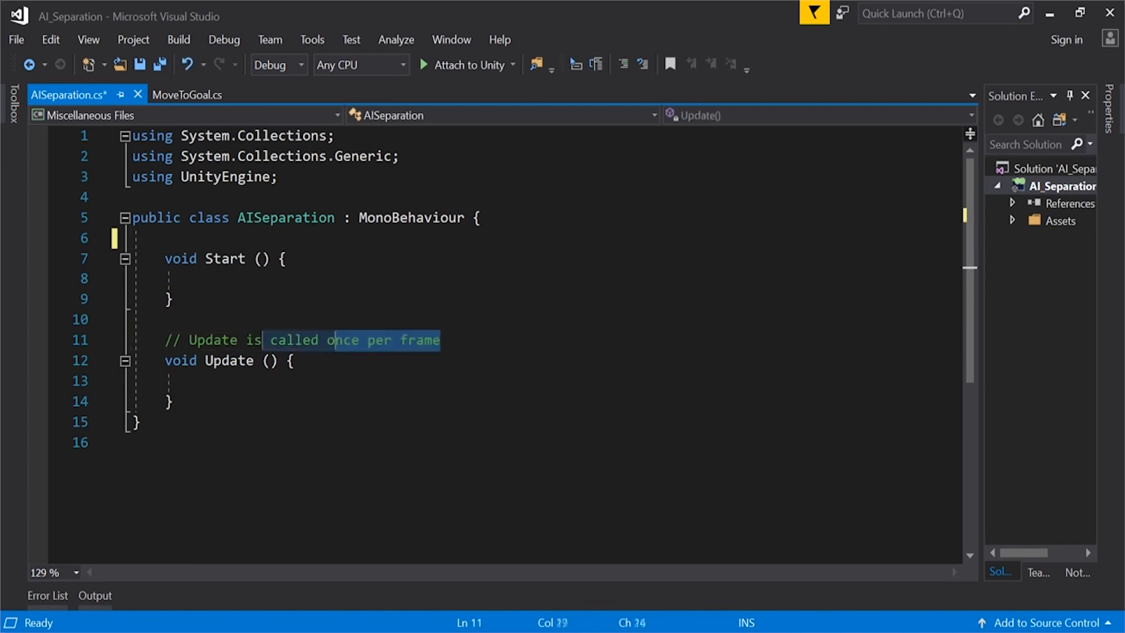
type("Ga")
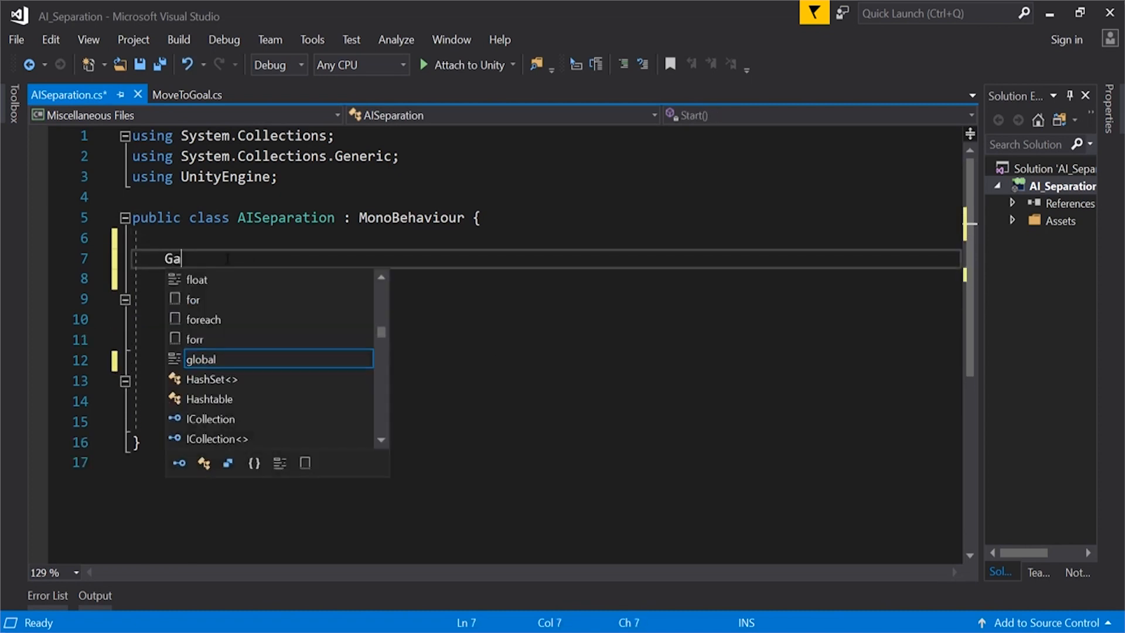
type("meObject[] AI;")
left_click(546, 279)
type("public float Space")
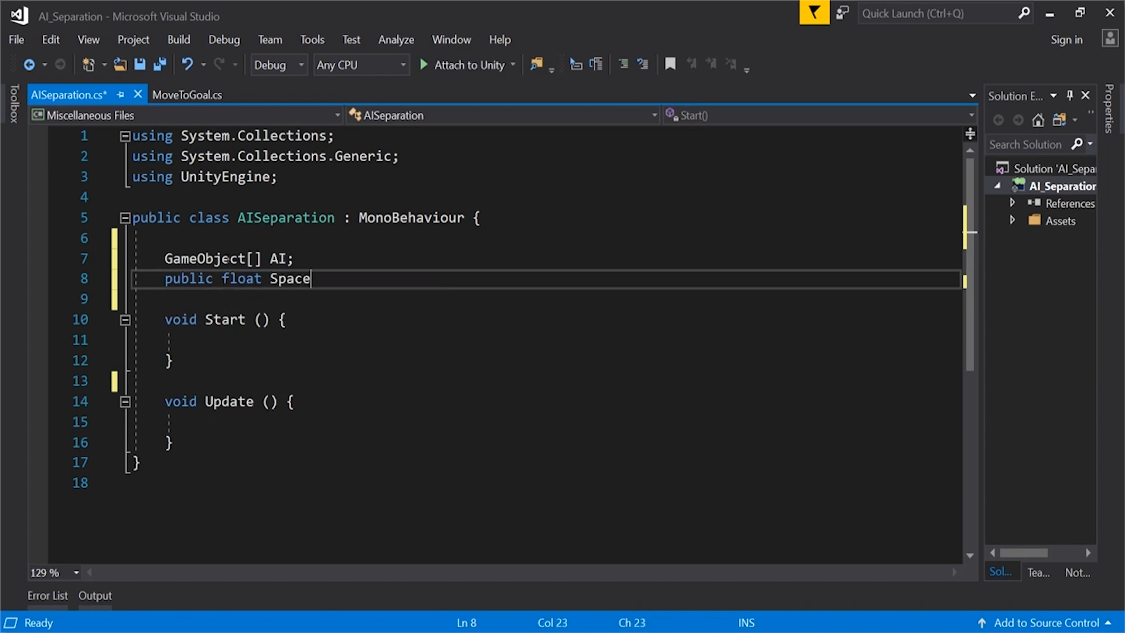
type("Between = 1.5f;")
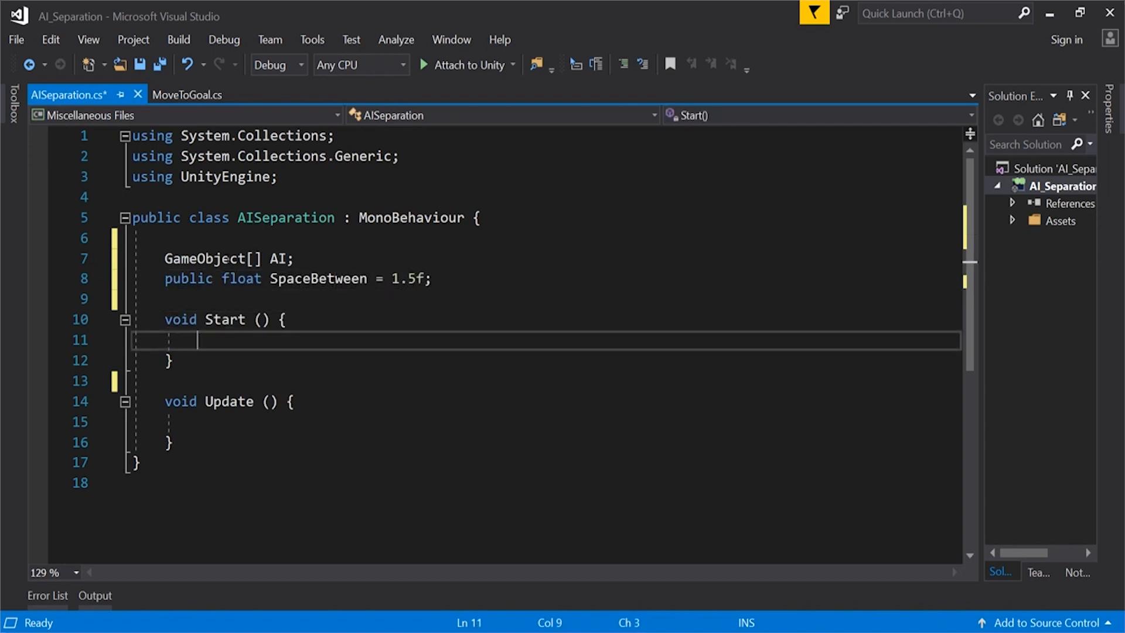
In Start(), set AI = GameObject.FindGameObjectsWithTag("AI");.
type("AI = GameObject.FindGa")
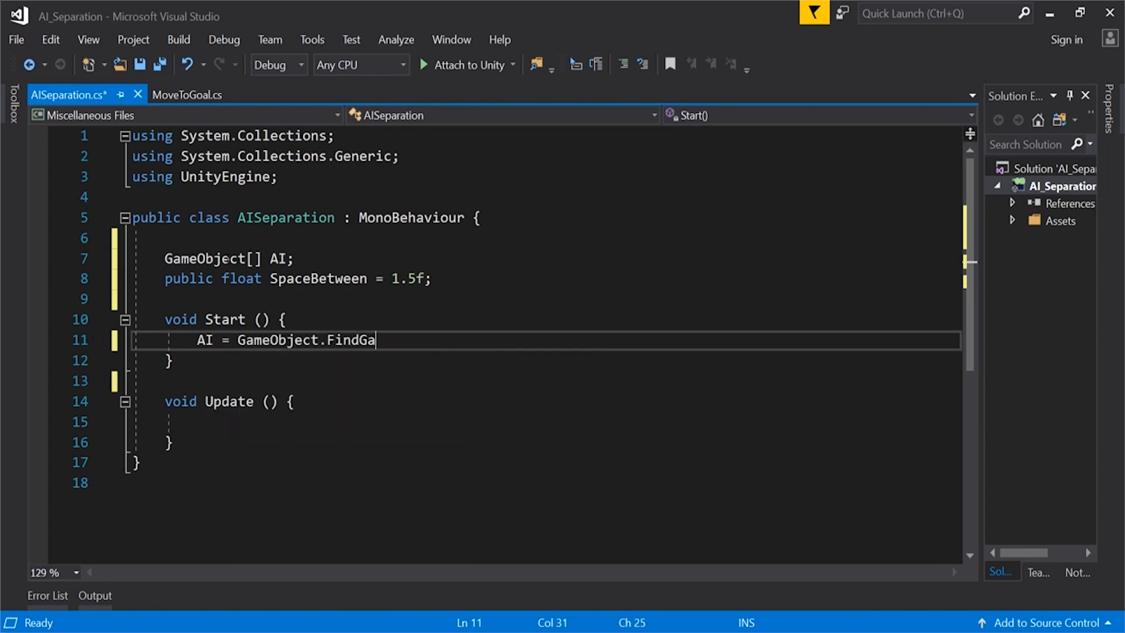
type("meObject")
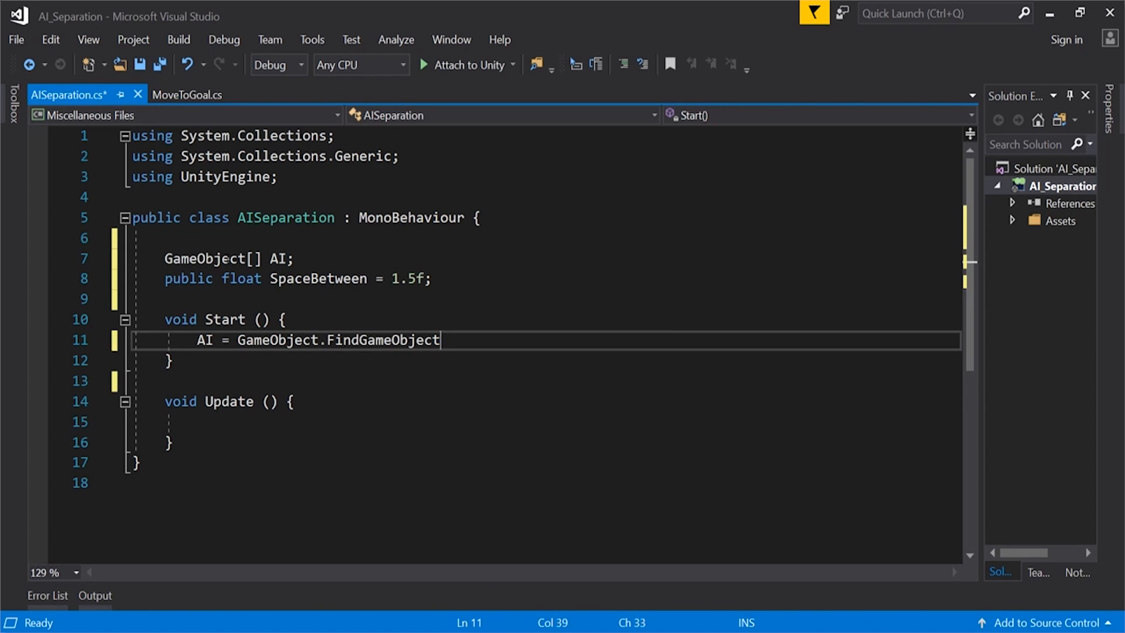
type("sWithTag")
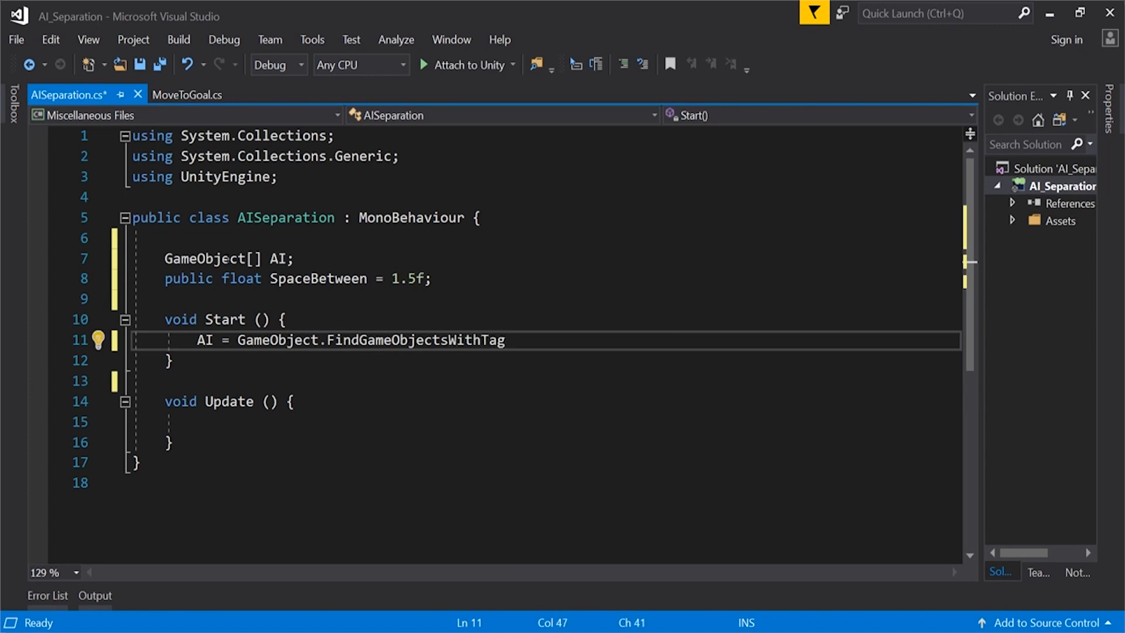
type("(\"AI\")")
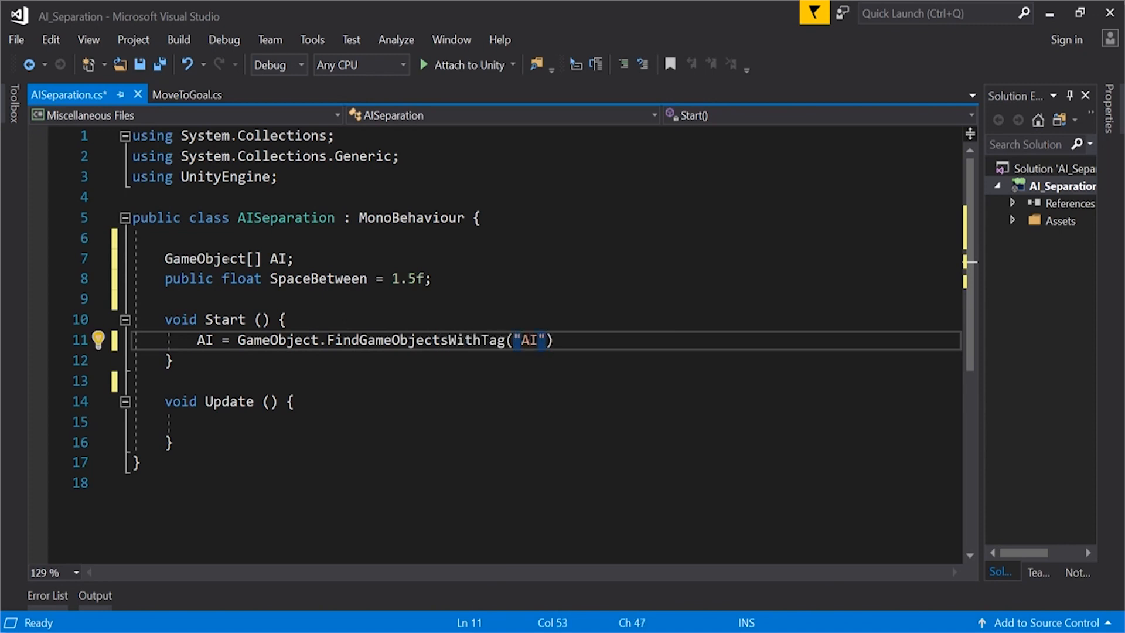
type(";")
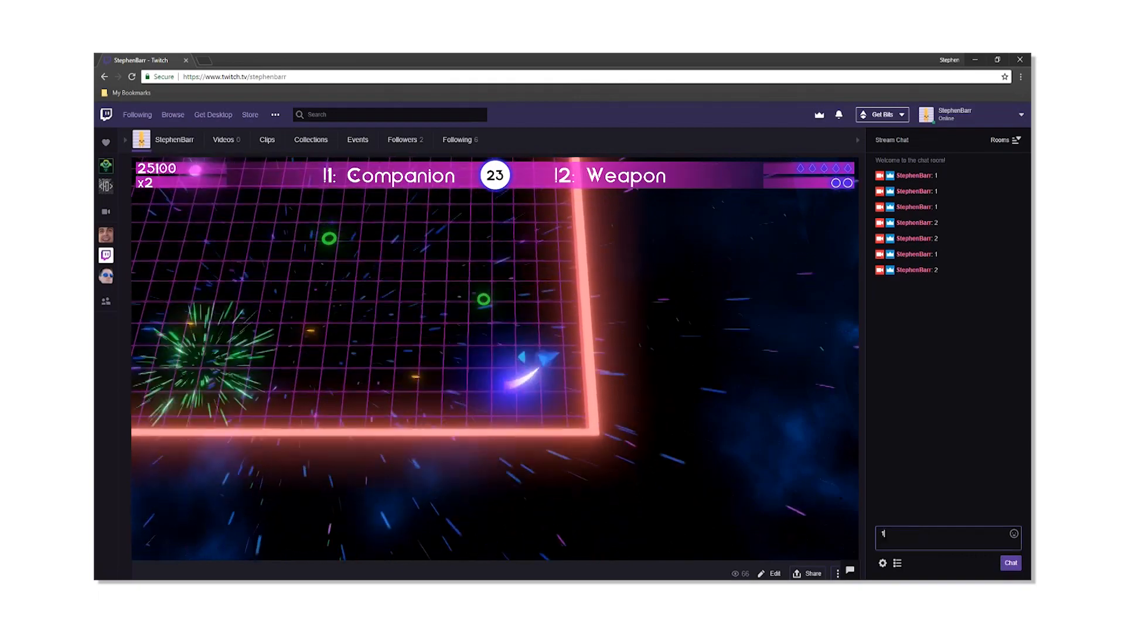
Switch to the Twitch stream where chat votes 1 or 2 between Companion and Weapon.
left_click(1010, 562)
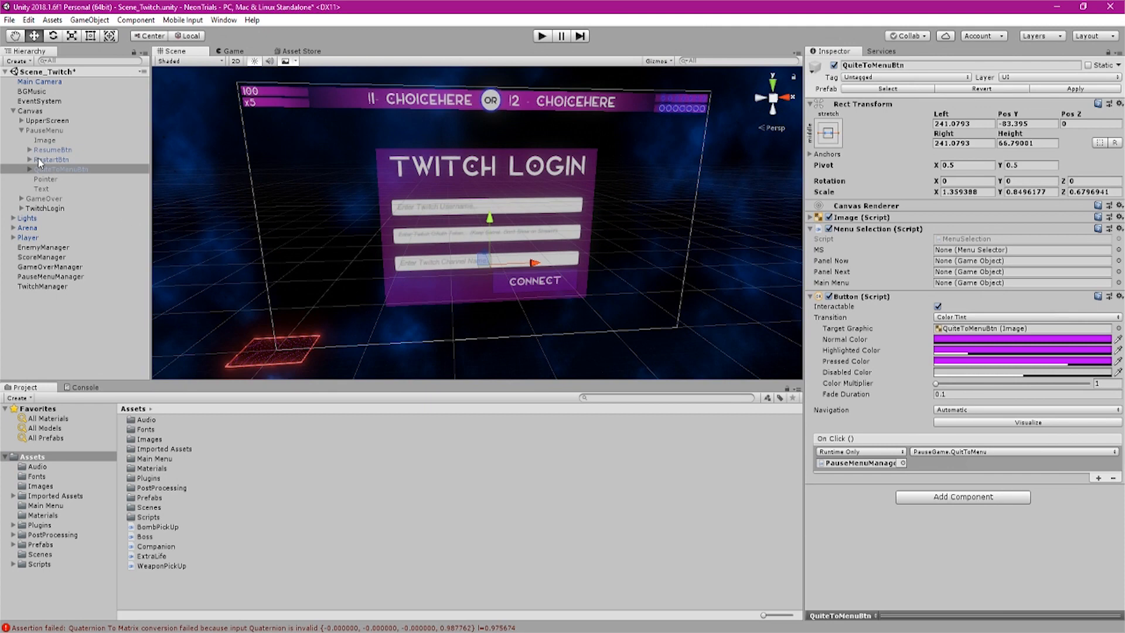
Open the Scenes folder and load the Neon Trials main menu scene.
left_click(44, 130)
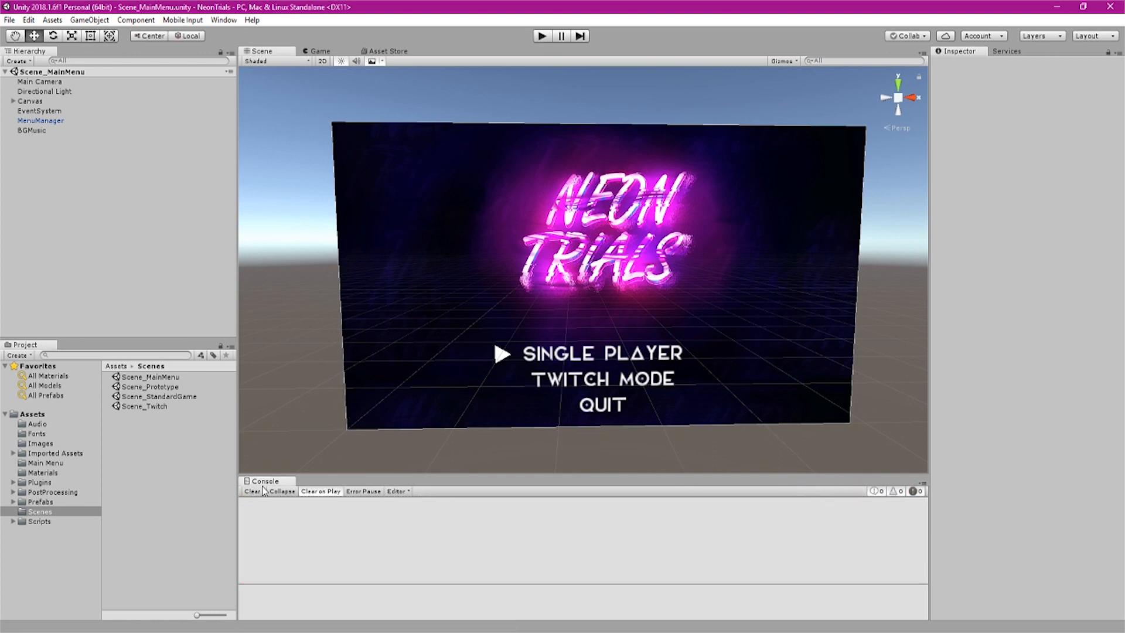
Open the TwitchController script with its connection fields and Choice1/Choice2 voting variables.
left_click(542, 36)
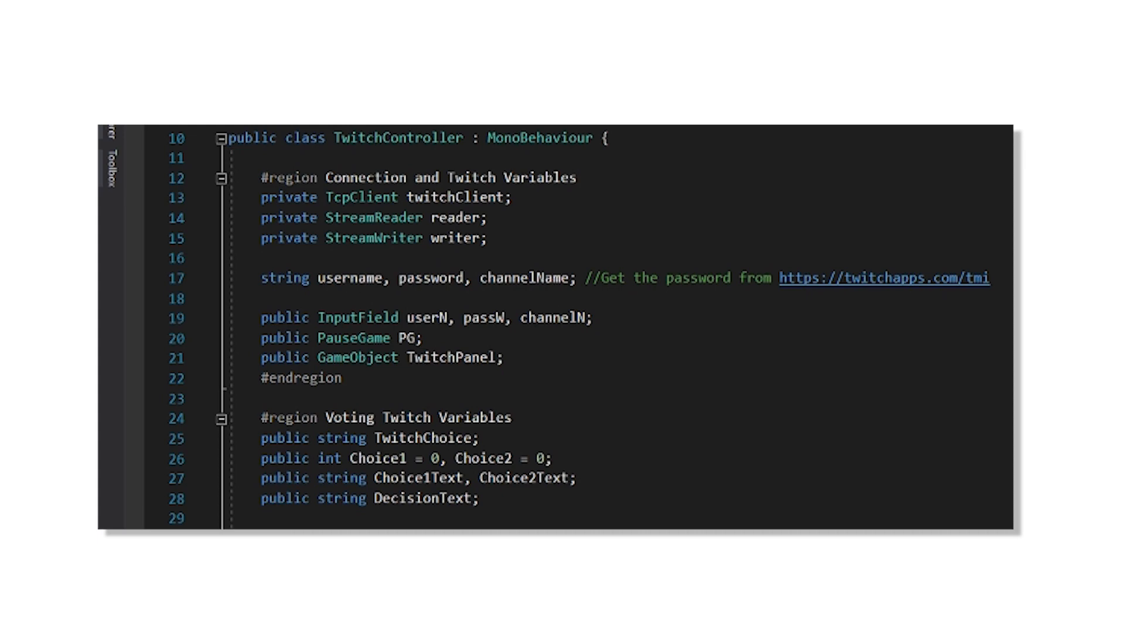
Scroll TwitchController.cs down to the voting timer and vote actions ExtraLife, Companion and Boss.
scroll("down", 3)
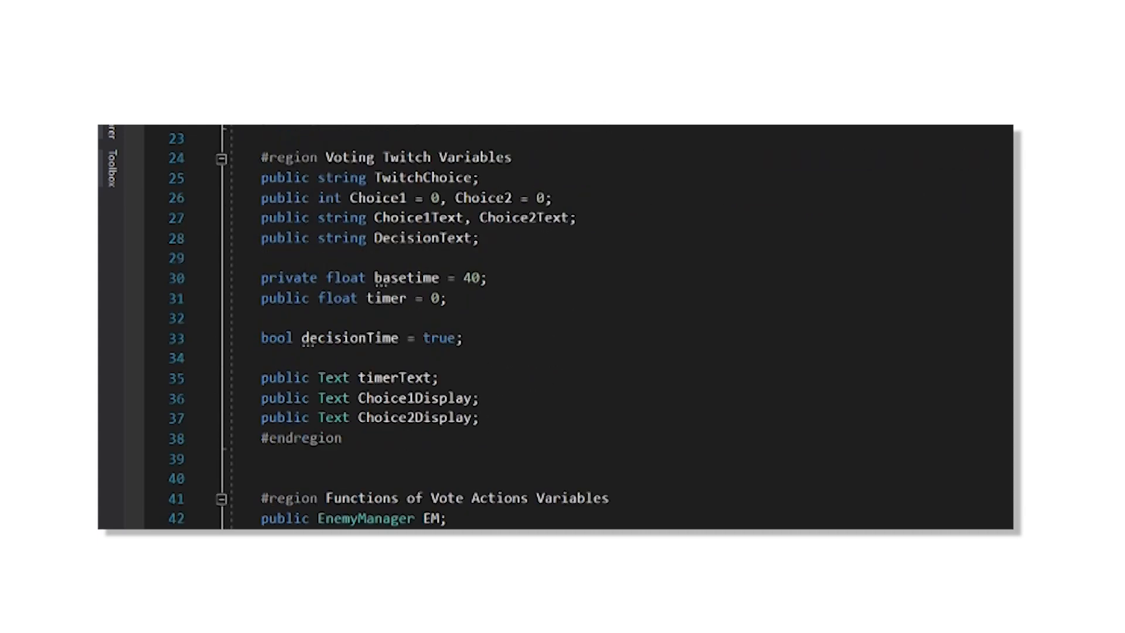
scroll("down", 3)
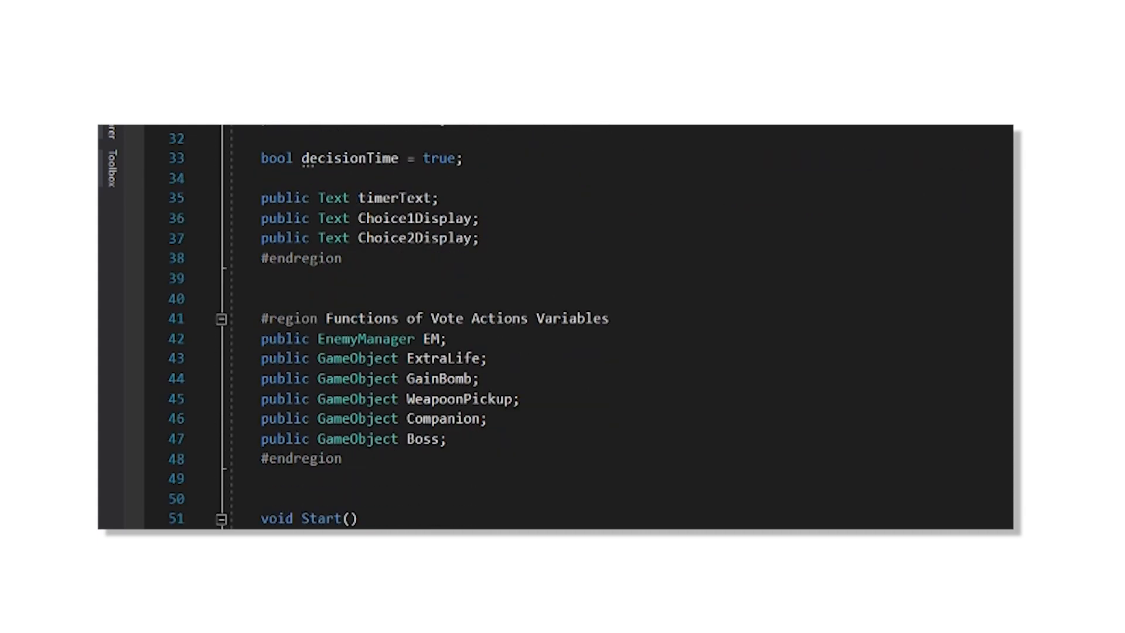
scroll("down", 3)
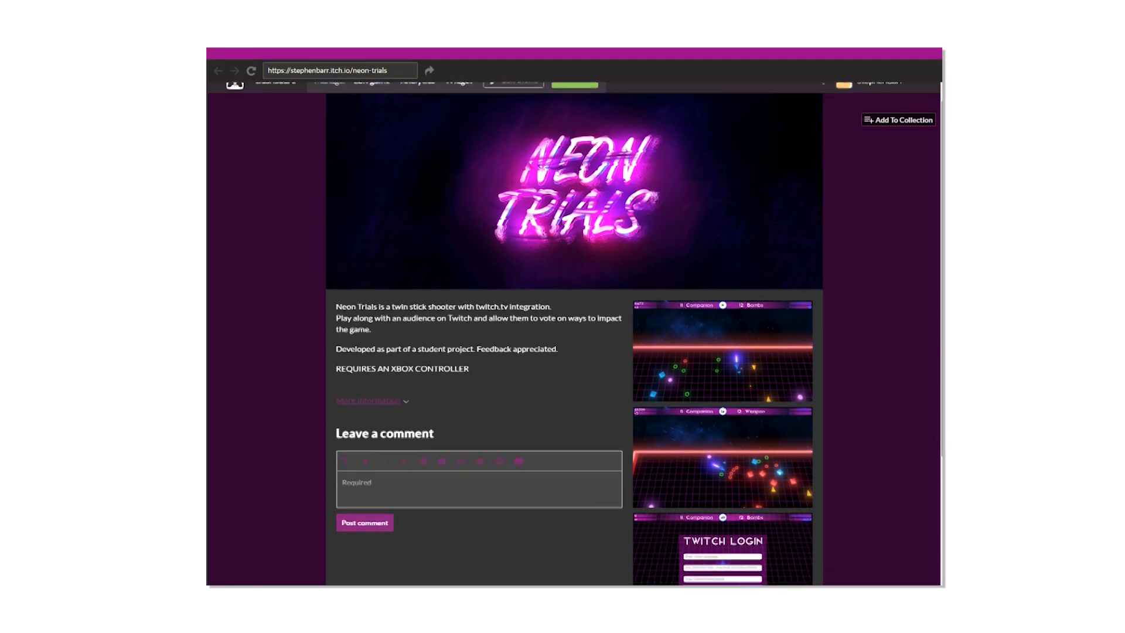
Scroll the itch.io page down to the gameplay, Twitch login and main menu screenshots.
scroll("down", 3)
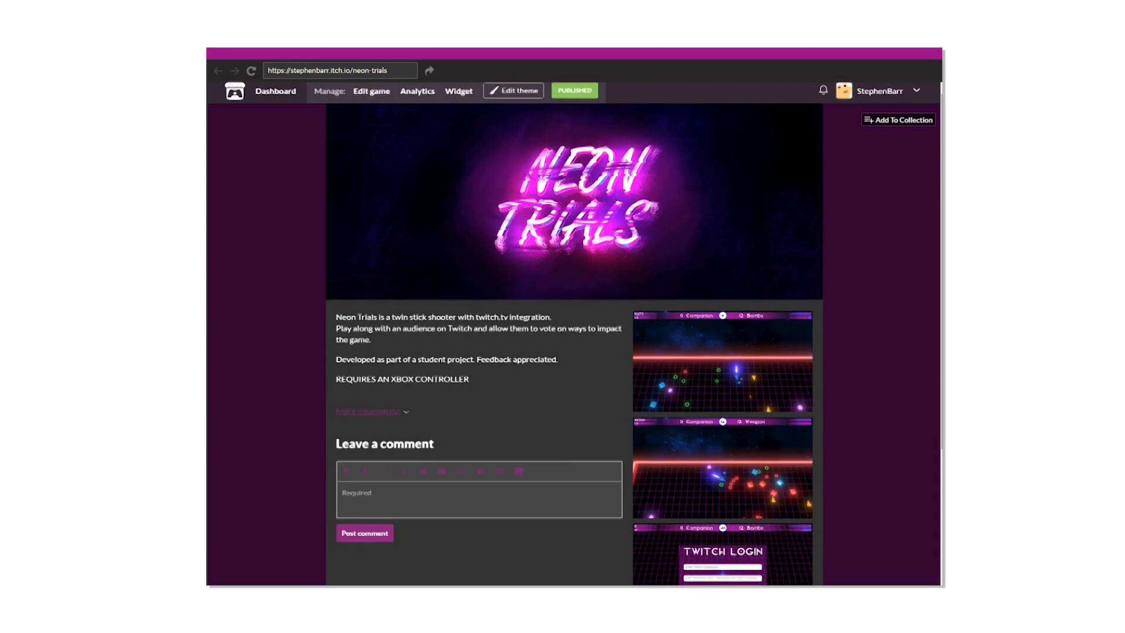
scroll("down", 3)
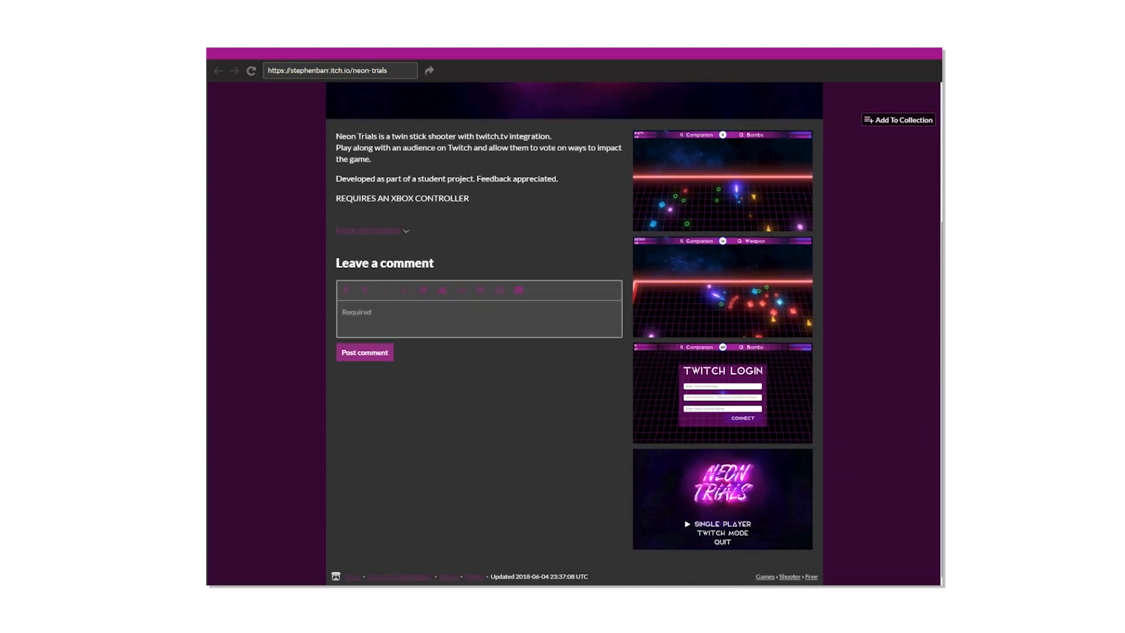
scroll("down", 3)
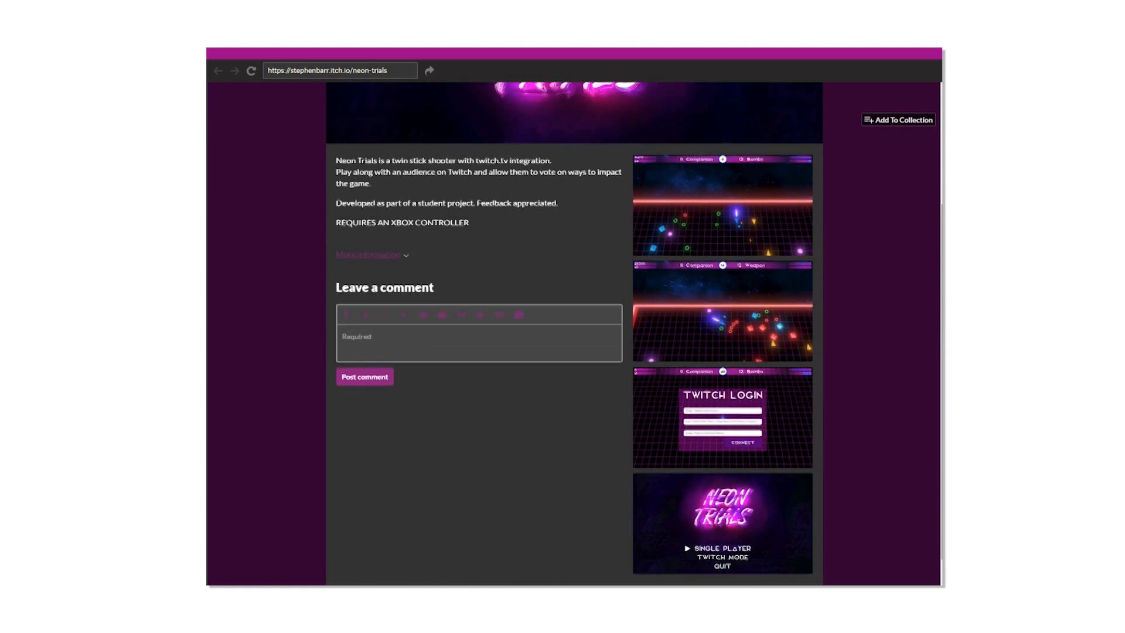